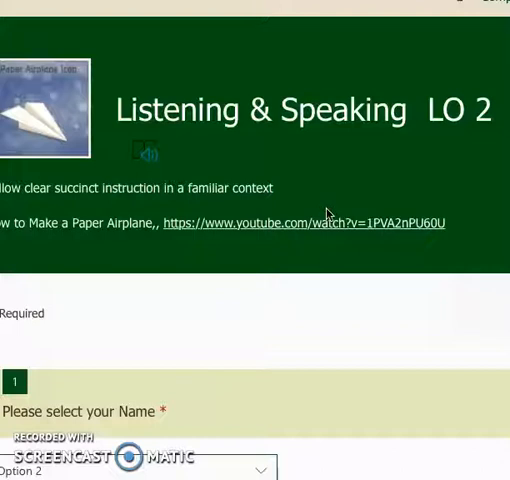
- Pick Triangle from question 6's dropdown, 'Fold to centre to make what?'
scroll(down, 3)
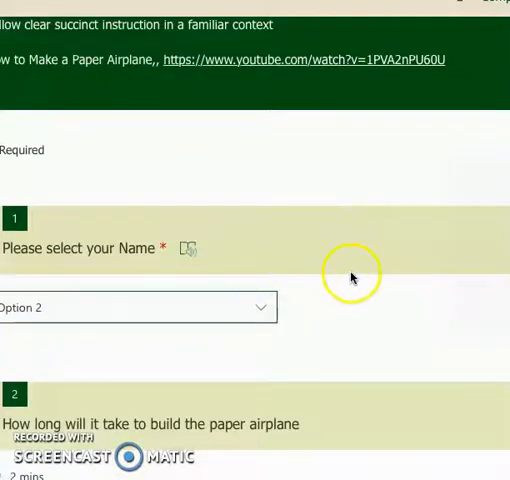
scroll(down, 3)
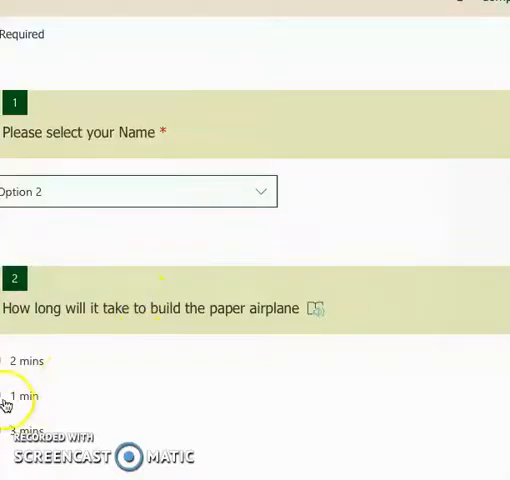
mouse_move(210, 408)
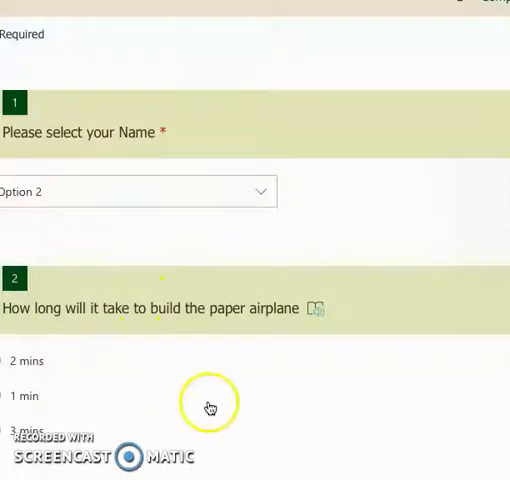
scroll(down, 3)
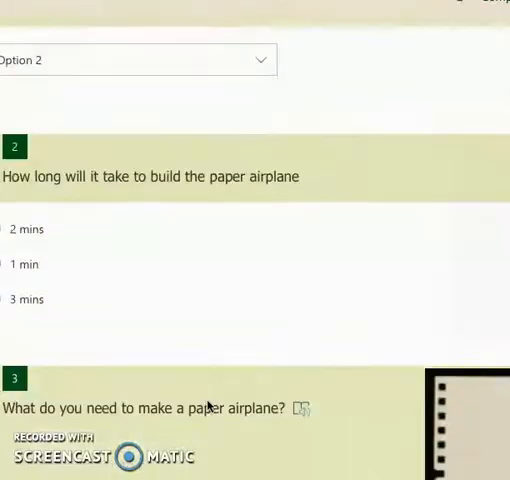
scroll(down, 3)
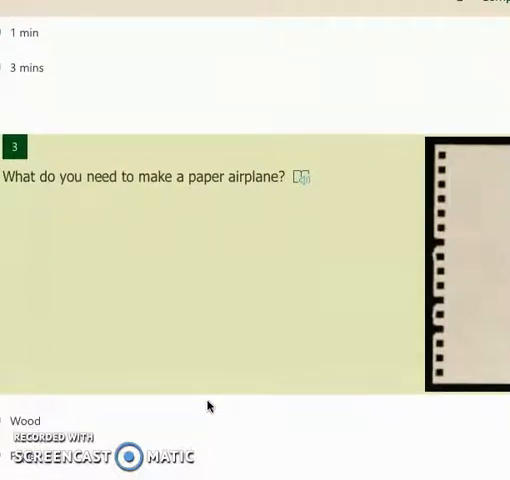
scroll(down, 3)
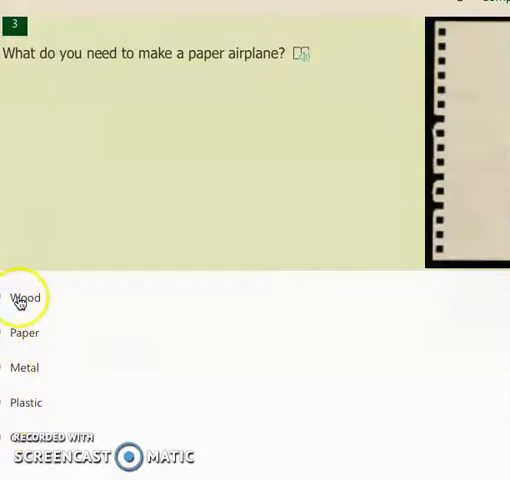
mouse_move(20, 372)
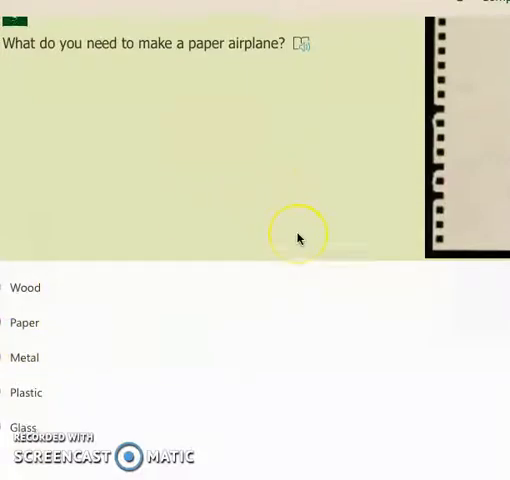
scroll(down, 3)
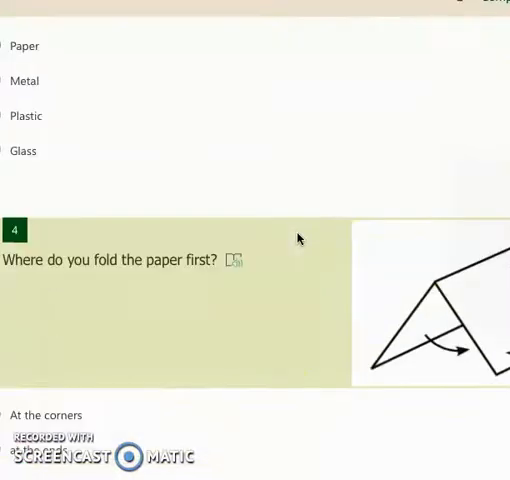
scroll(down, 3)
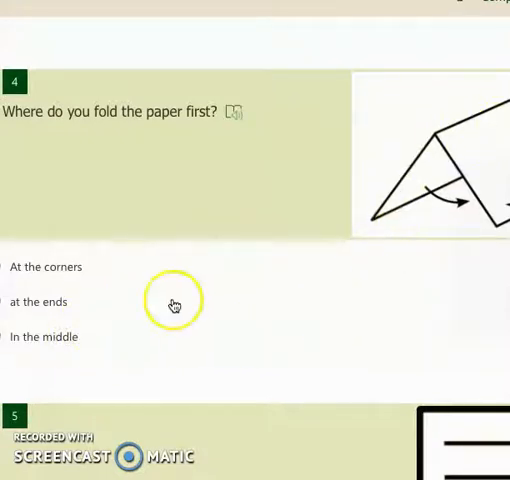
scroll(down, 3)
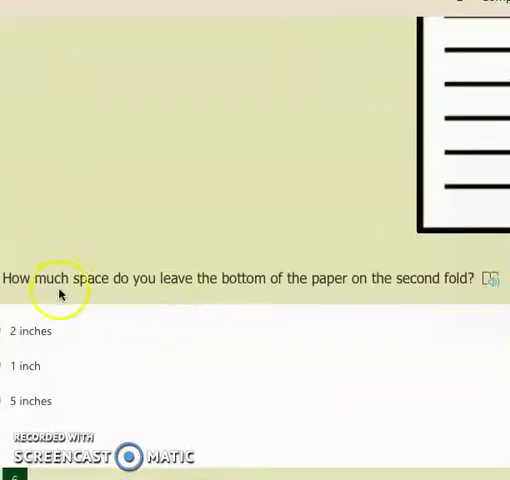
mouse_move(390, 302)
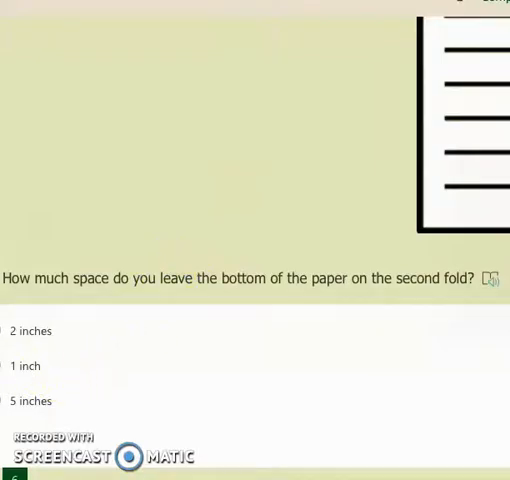
mouse_move(365, 360)
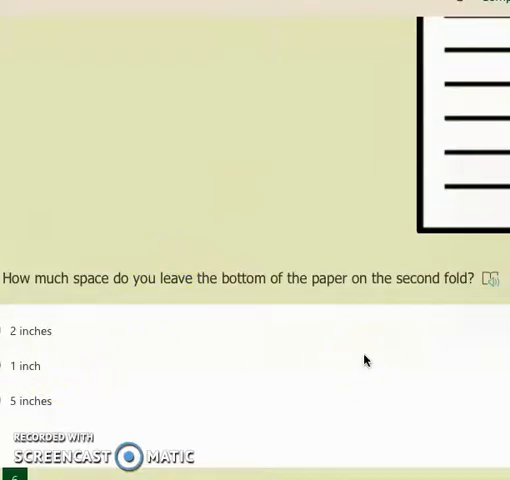
scroll(down, 3)
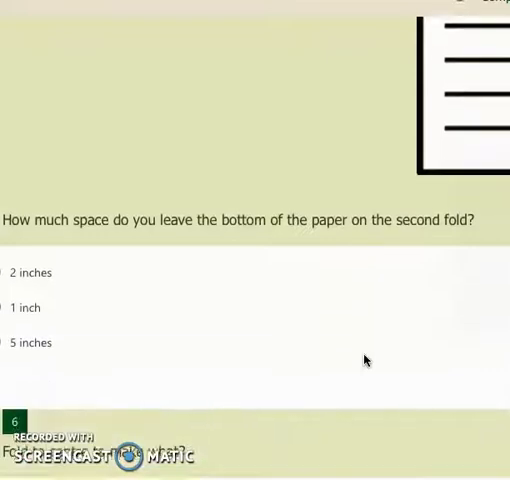
scroll(down, 3)
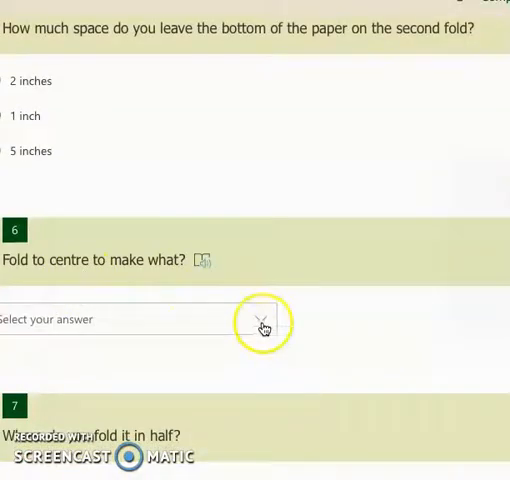
click(261, 319)
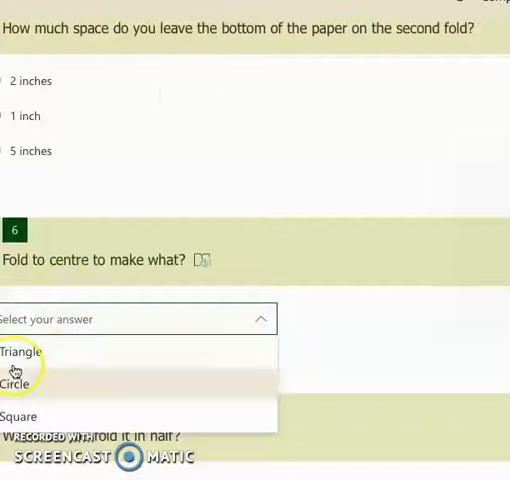
click(22, 351)
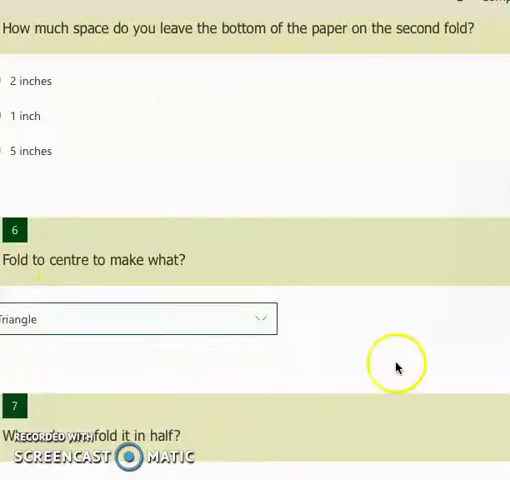
scroll(down, 3)
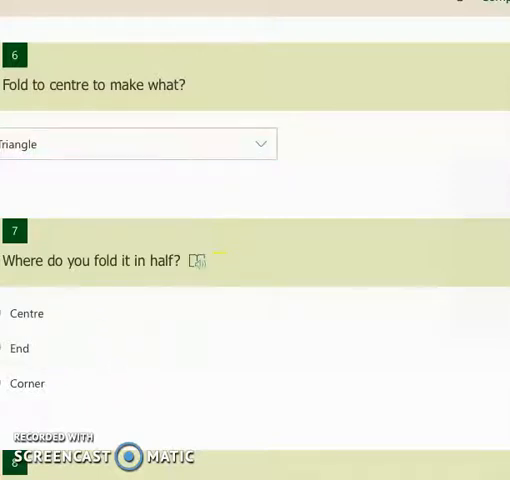
scroll(down, 3)
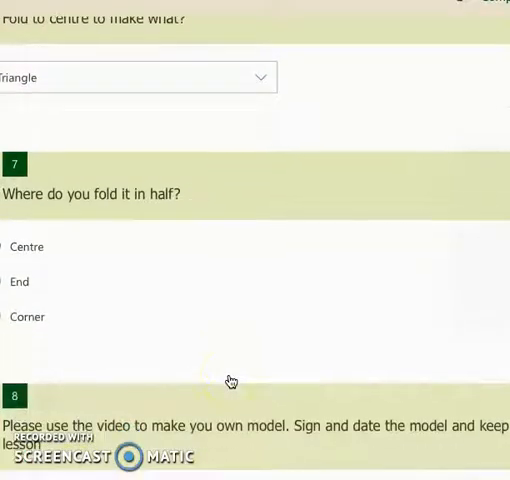
scroll(down, 3)
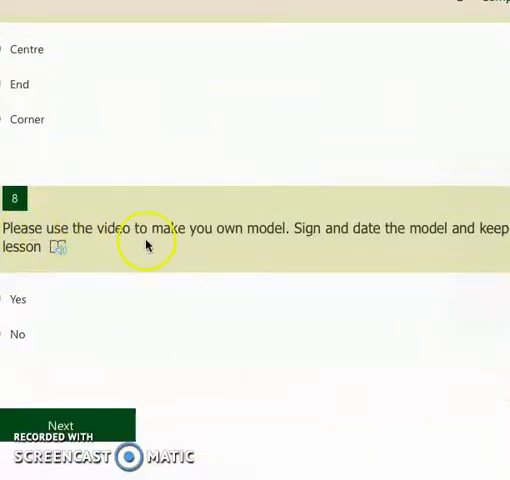
mouse_move(347, 250)
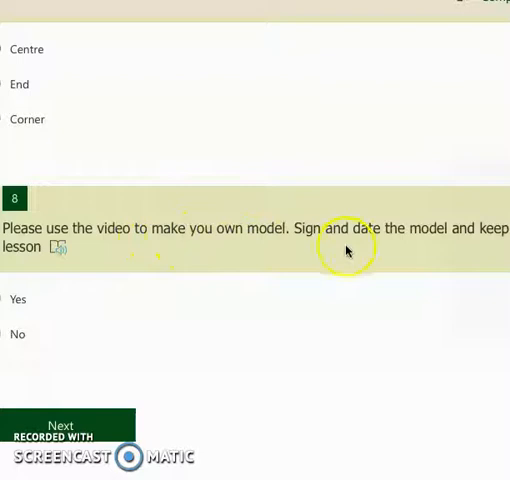
mouse_move(56, 290)
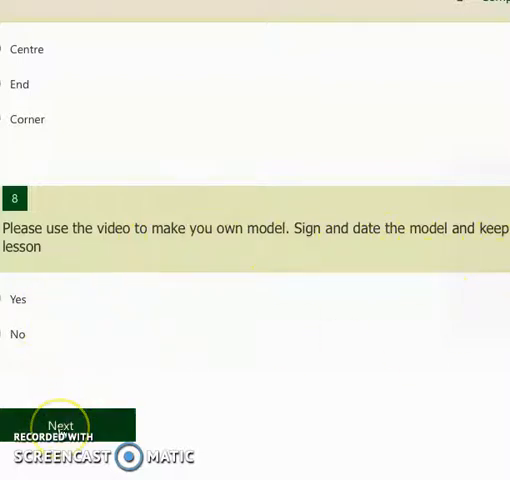
- Go to the final section and submit the quiz, reaching the Thanks! page
click(61, 425)
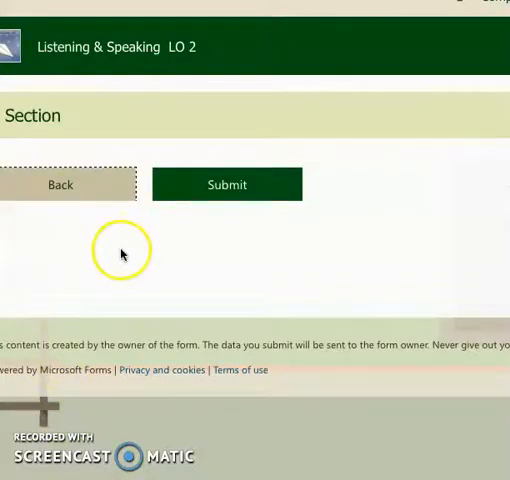
click(226, 185)
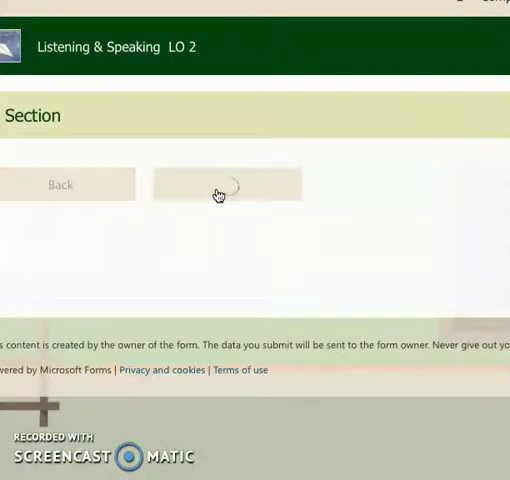
click(228, 184)
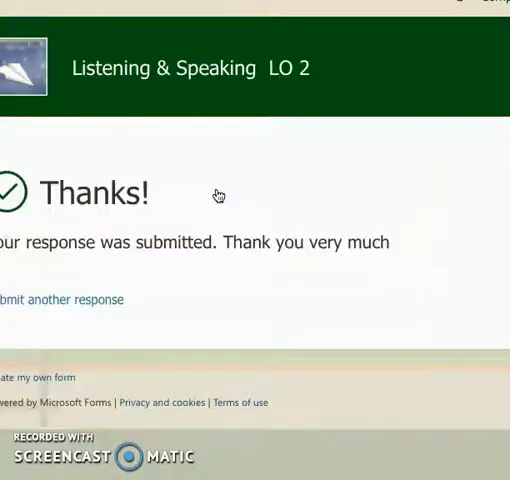